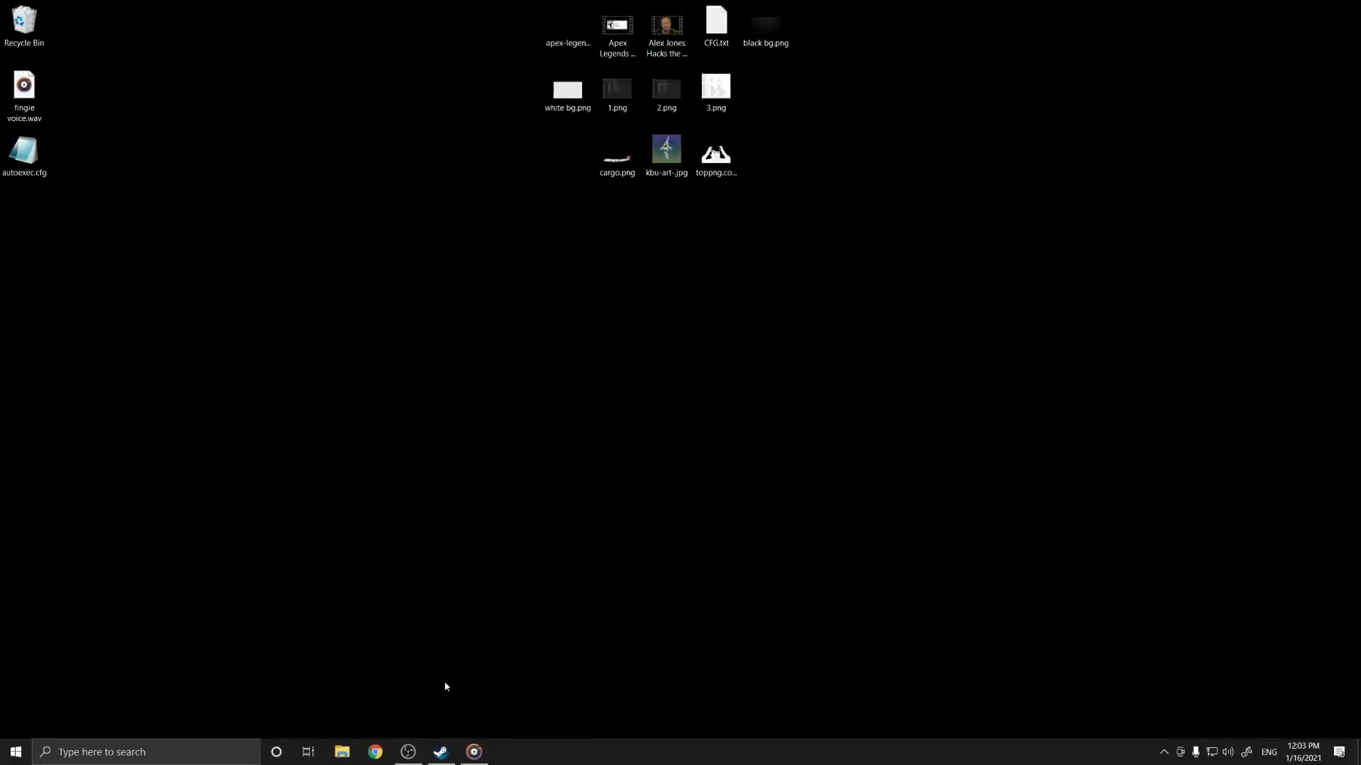
- Browse Apex Legends' local files from its library entry via Manage
left_click(441, 751)
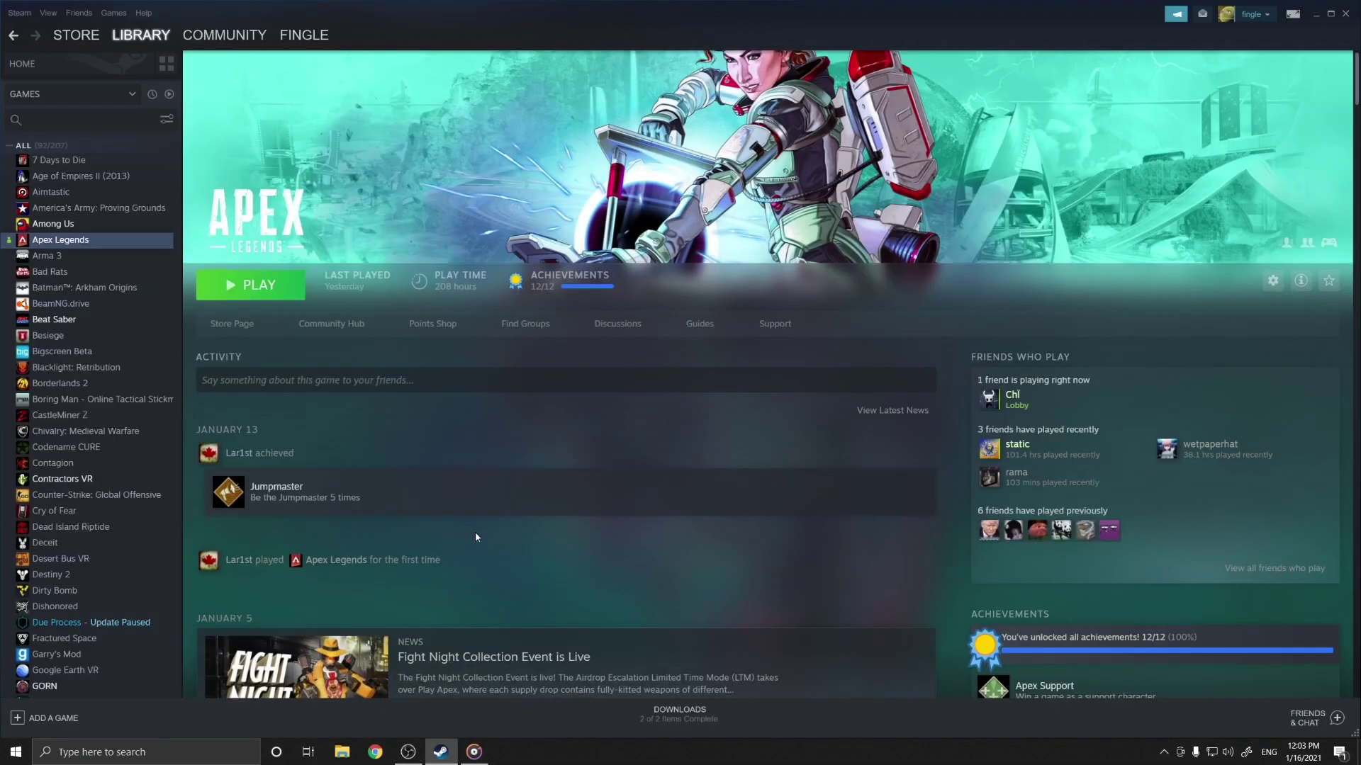
right_click(60, 240)
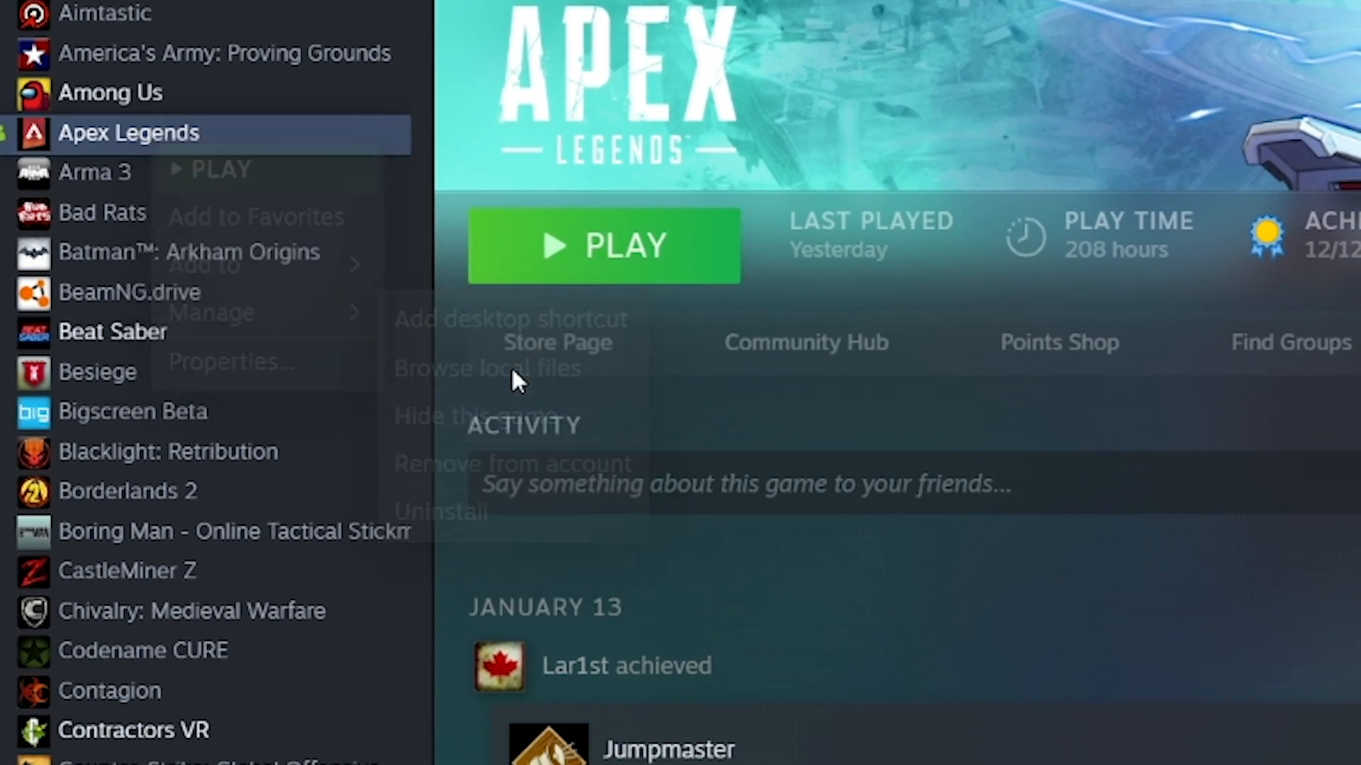
left_click(487, 368)
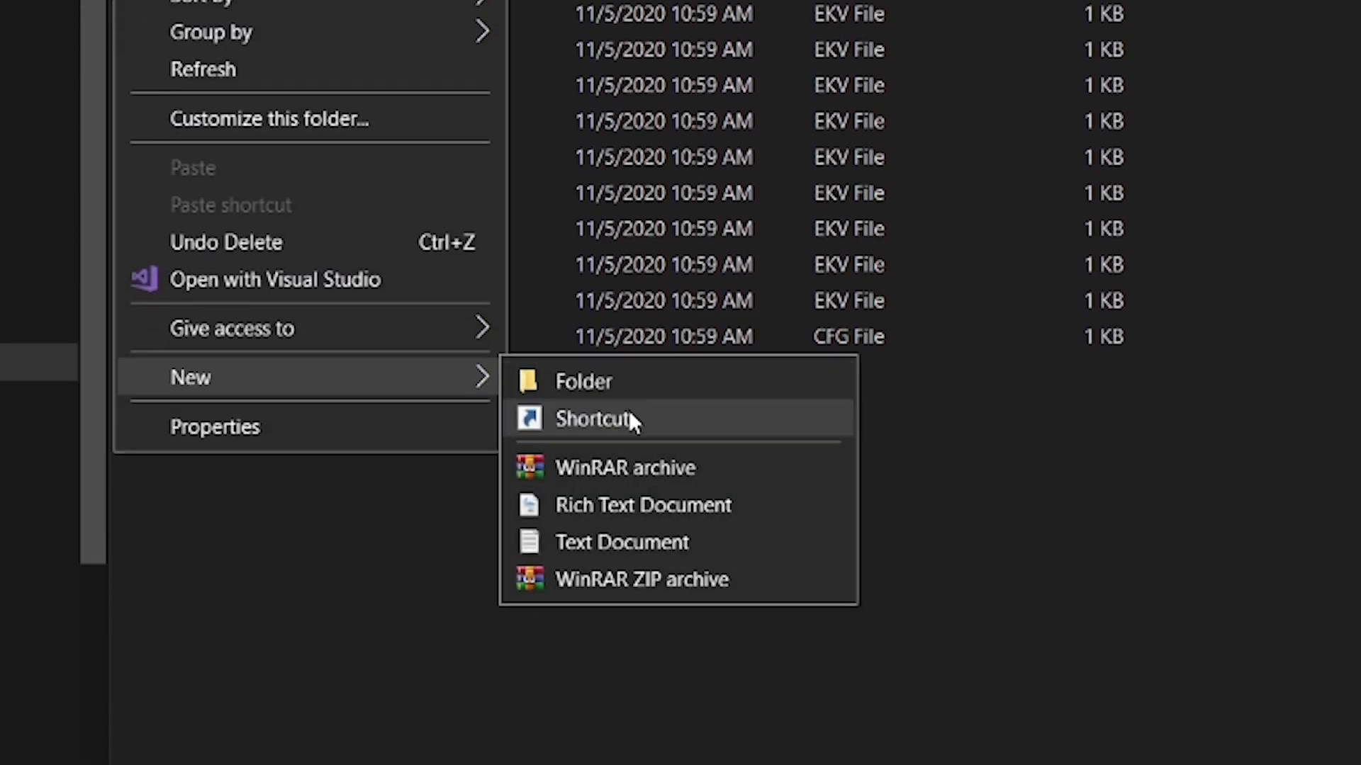
- Create a new text document named autoexec.cfg in the cfg folder
left_click(621, 541)
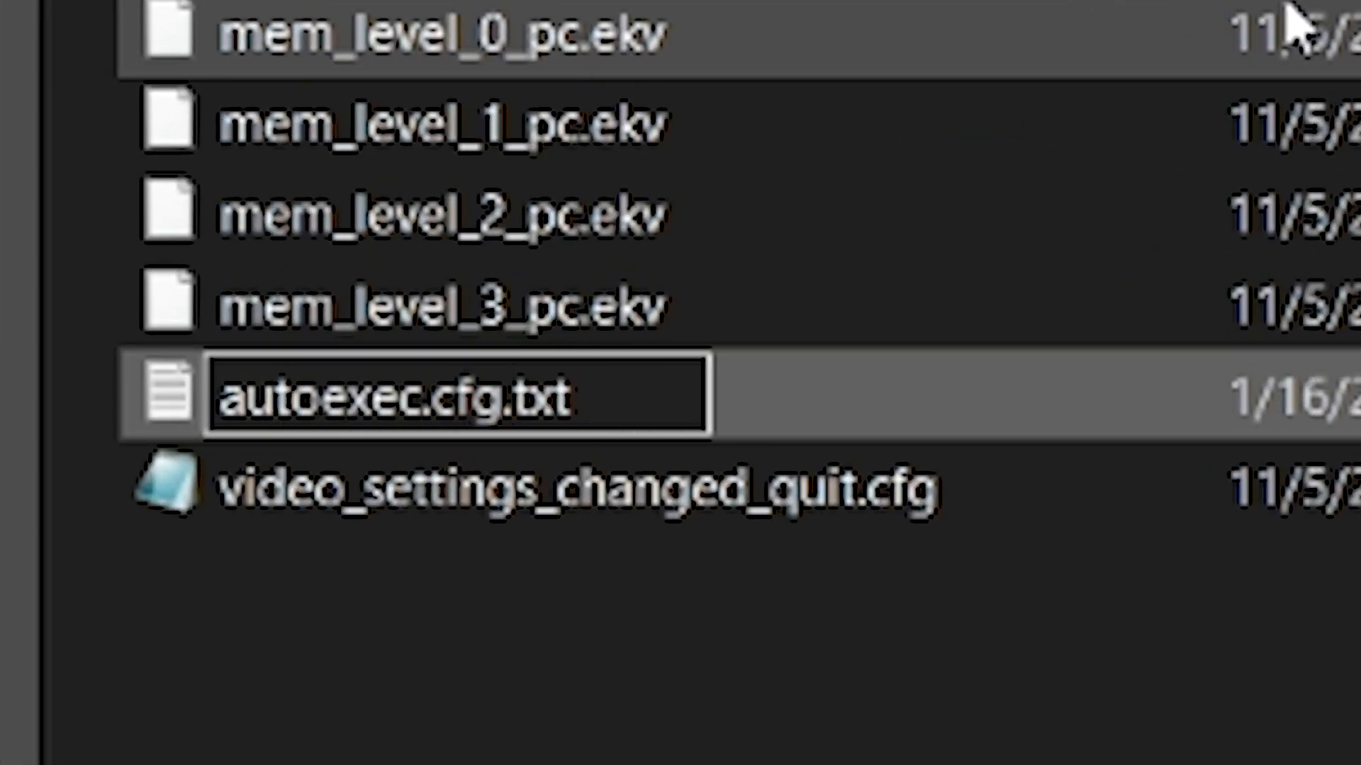
key("Backspace")
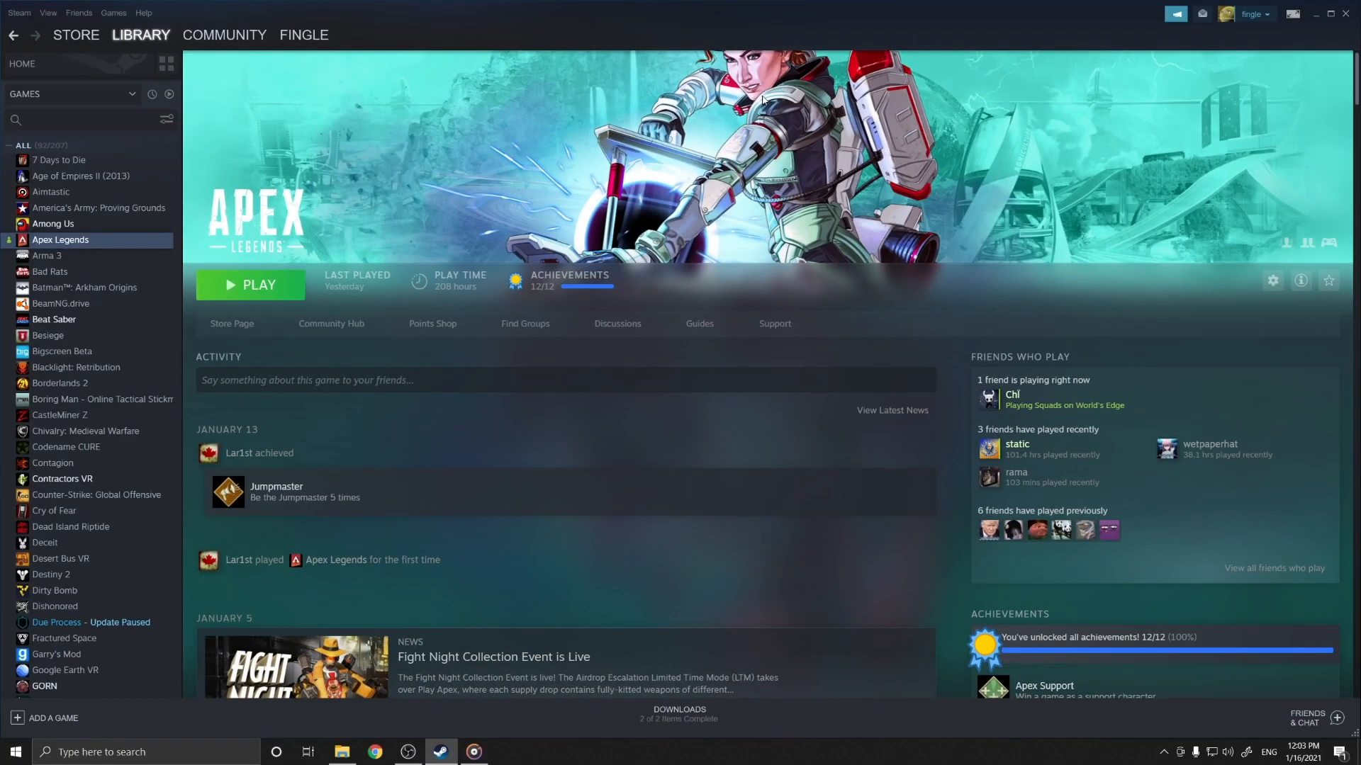
mouse_move(486, 257)
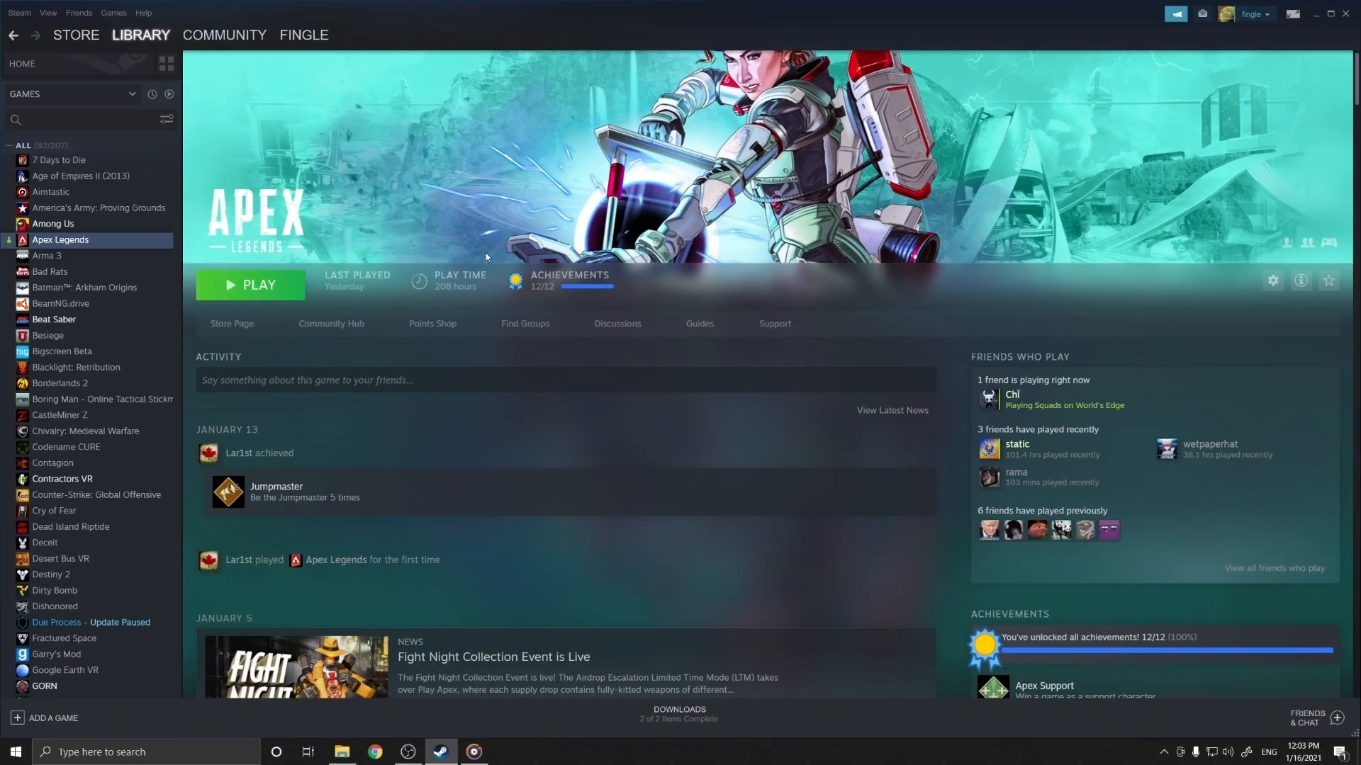
mouse_move(562, 187)
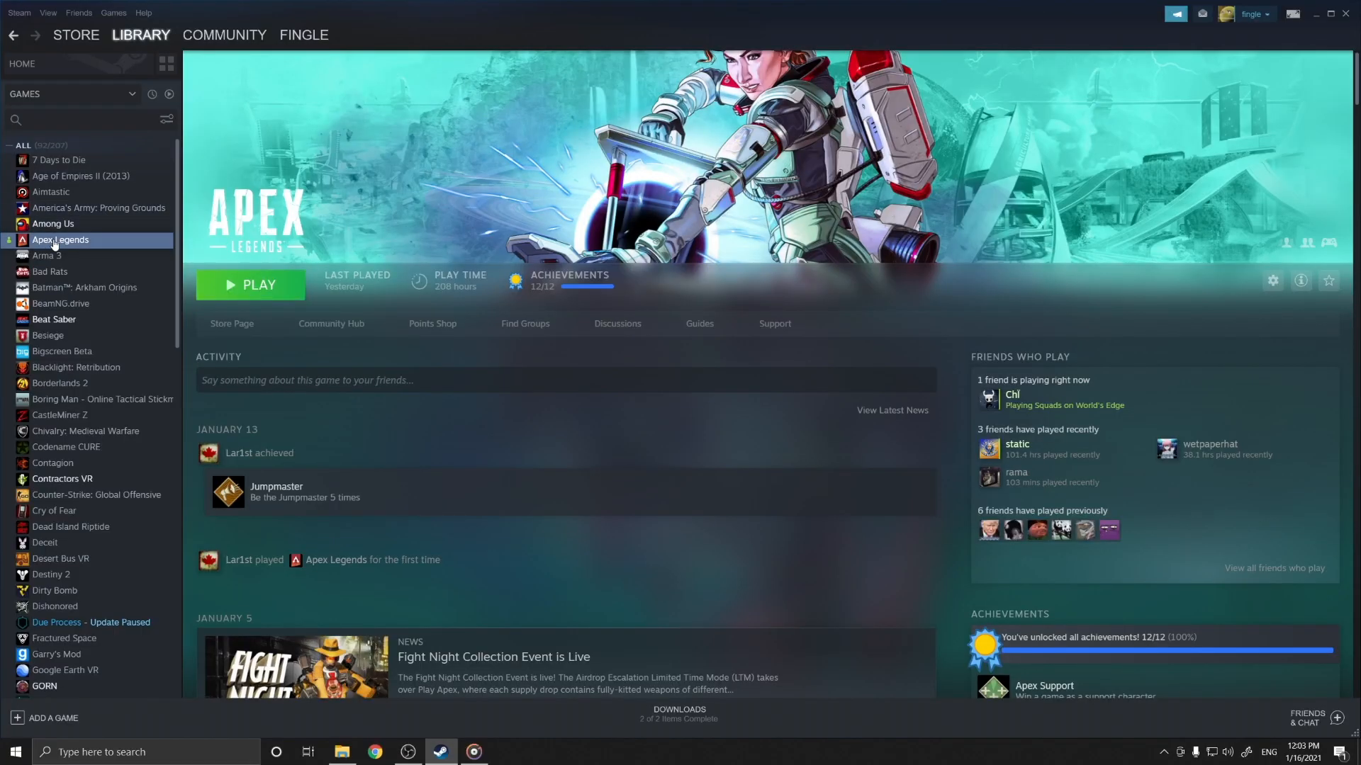
- Replace the Apex Legends launch options with +exec autoexec.cfg
right_click(58, 240)
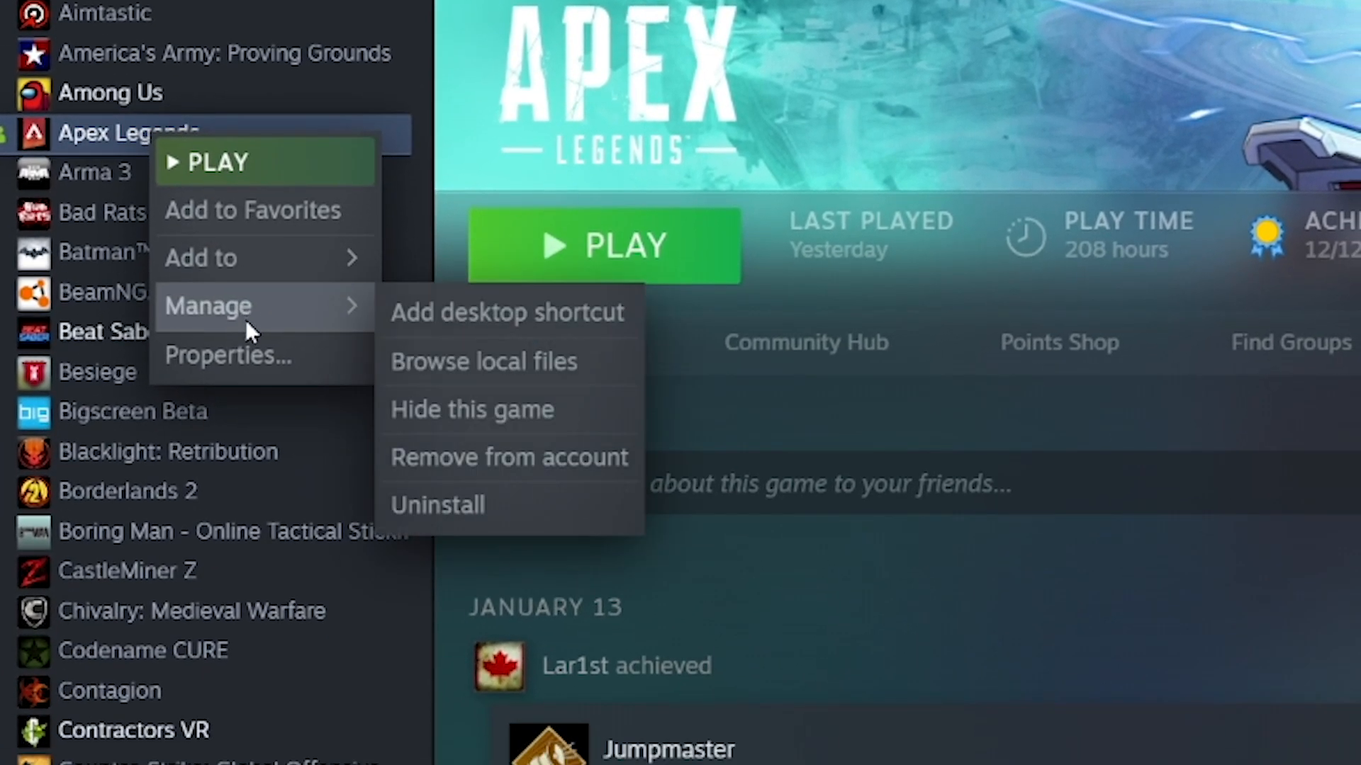
left_click(228, 355)
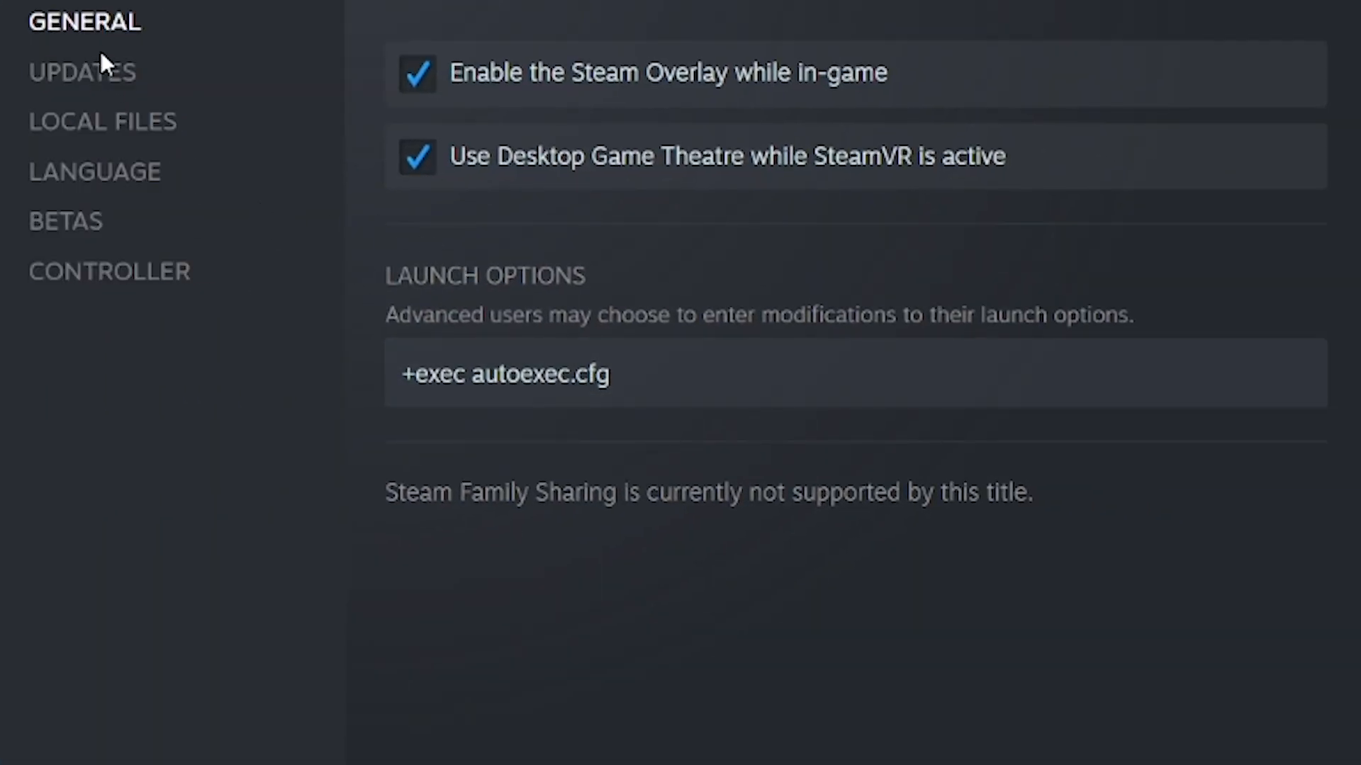
triple_click(506, 374)
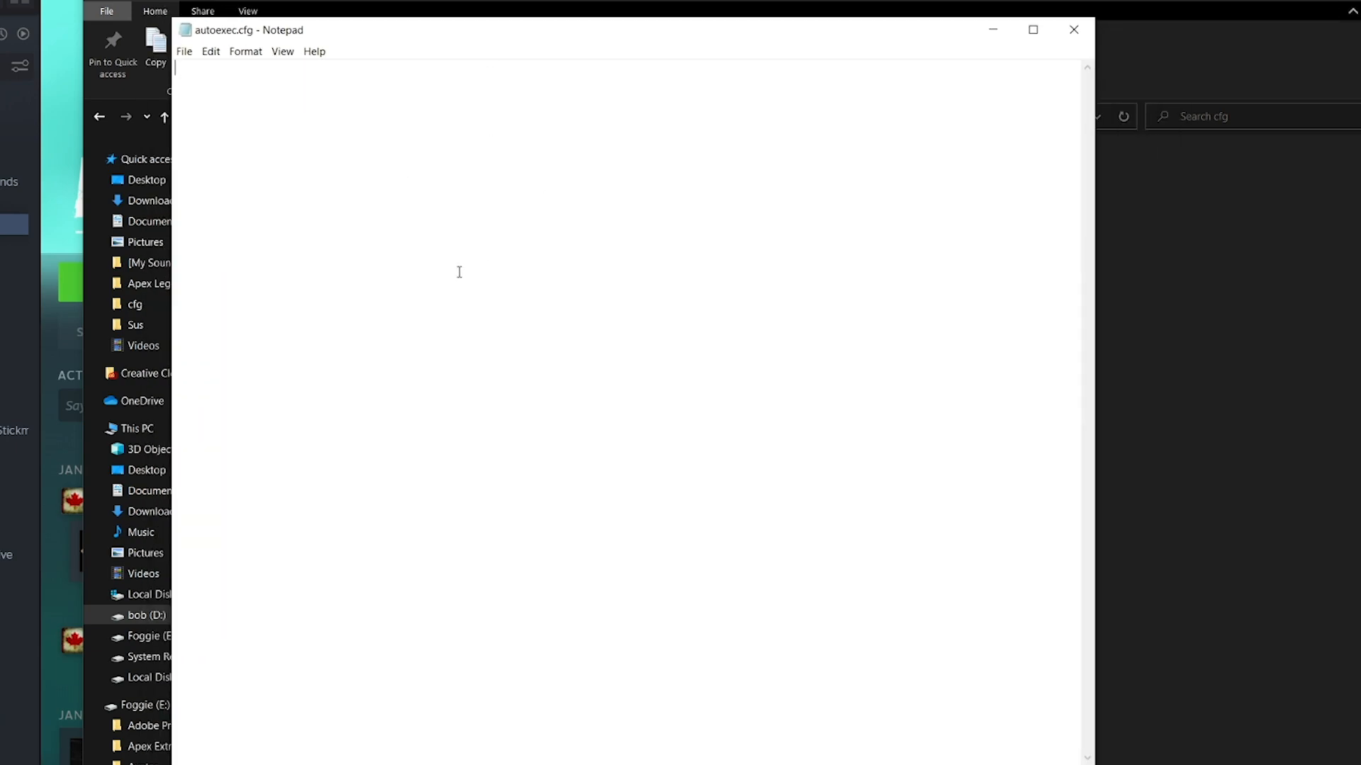
mouse_move(727, 267)
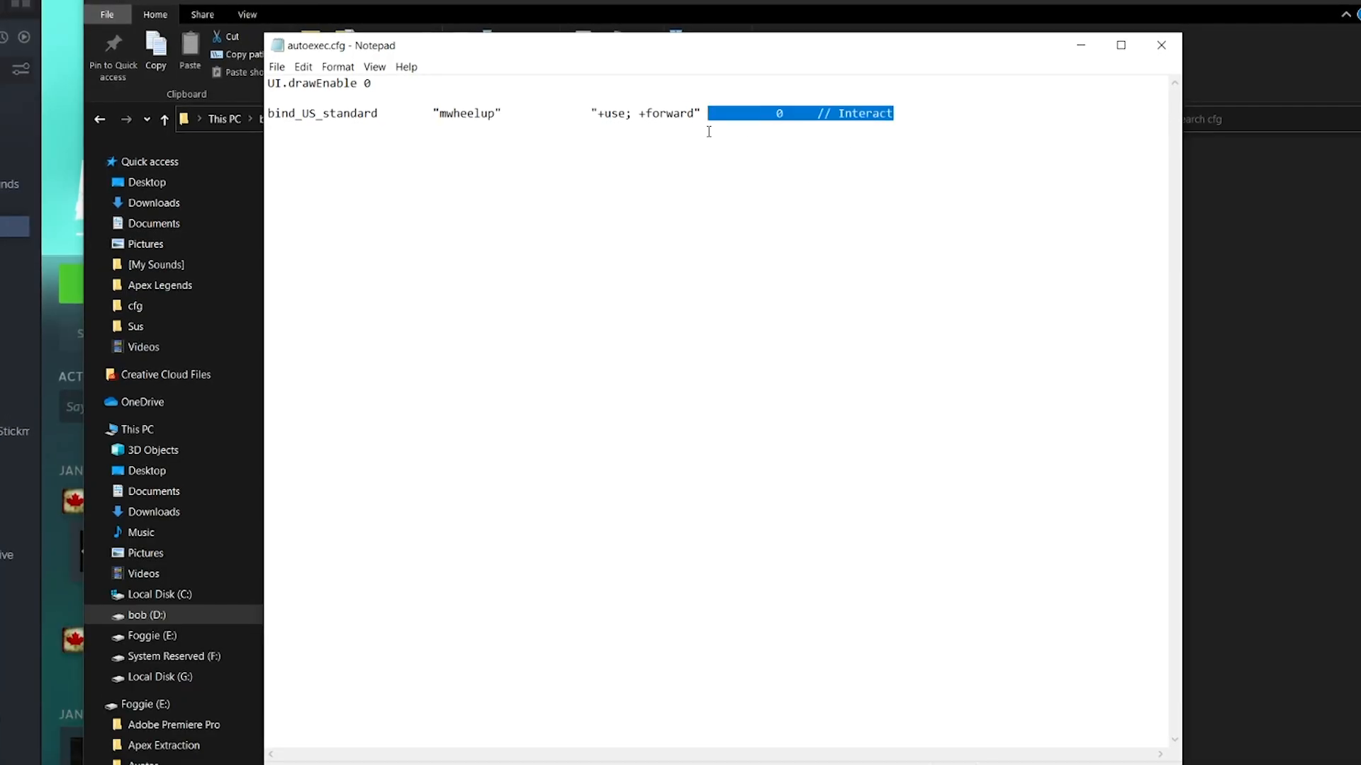
- Enter UI.drawEnable 0 and bind_US_standard "mwheelup" "+use; +forward" in autoexec.cfg
double_click(467, 111)
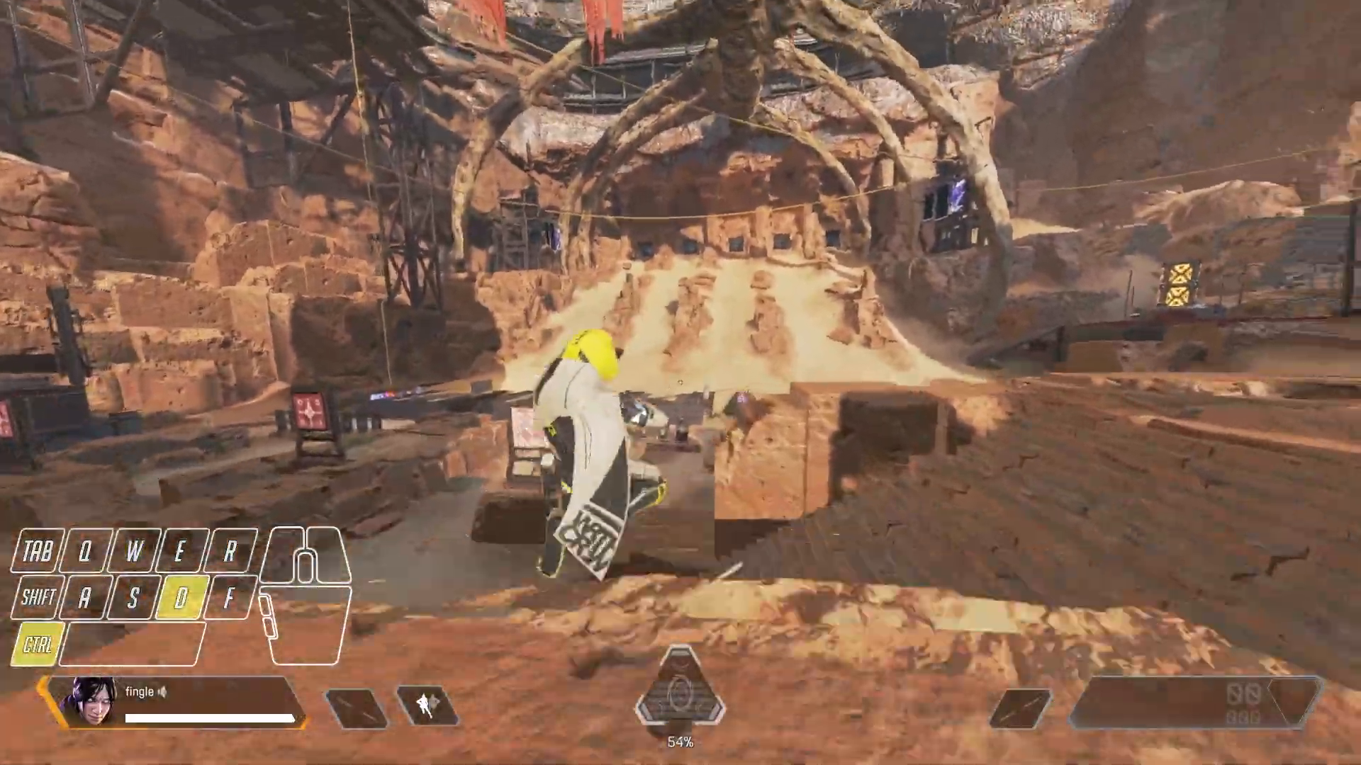
key("w")
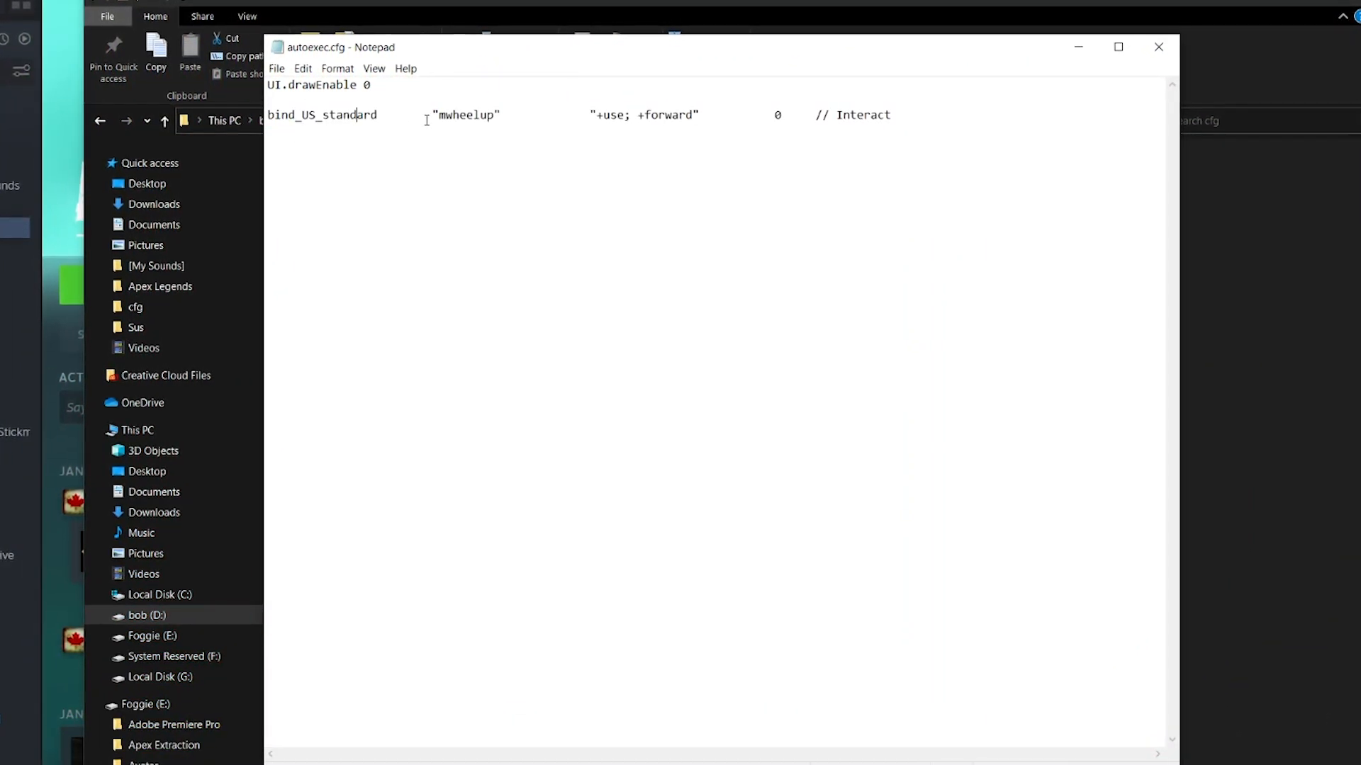
- Review the mwheelup bind line and save autoexec.cfg
double_click(679, 110)
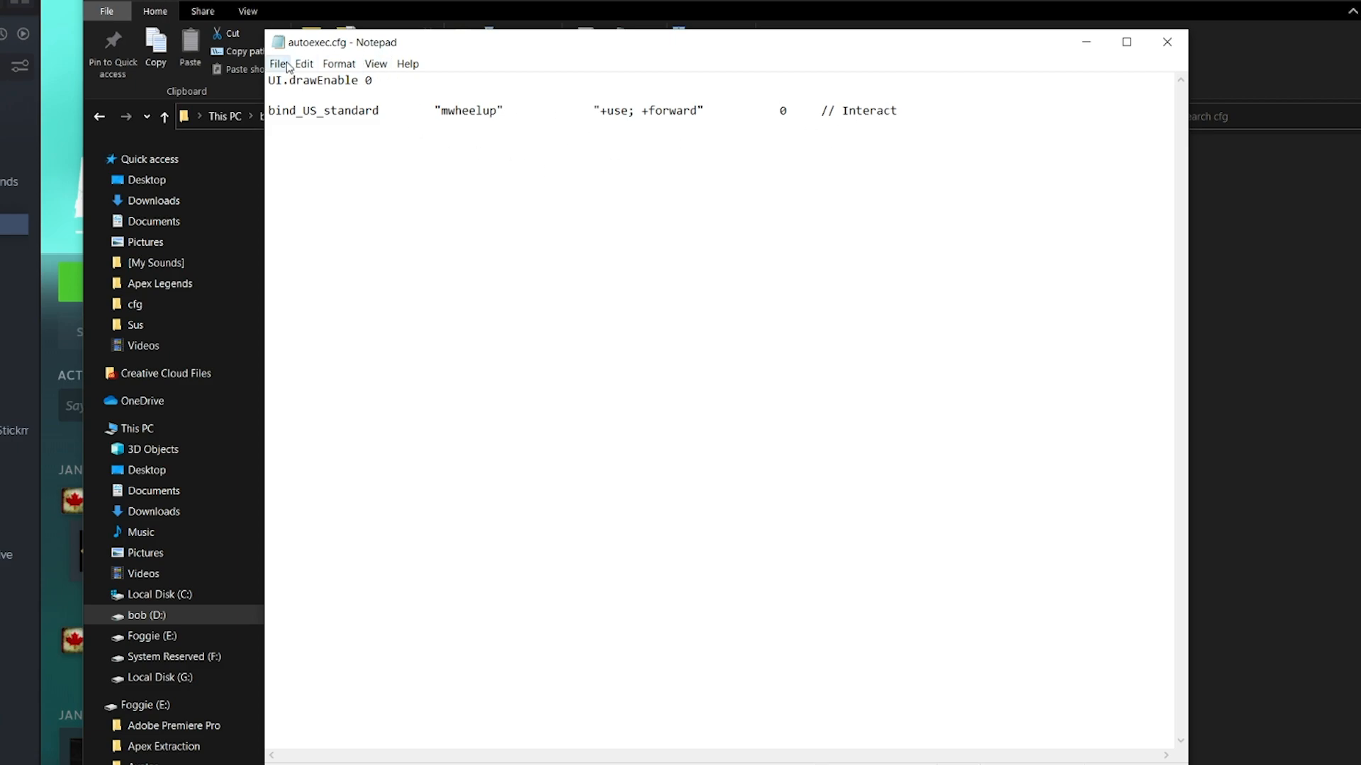
mouse_move(739, 53)
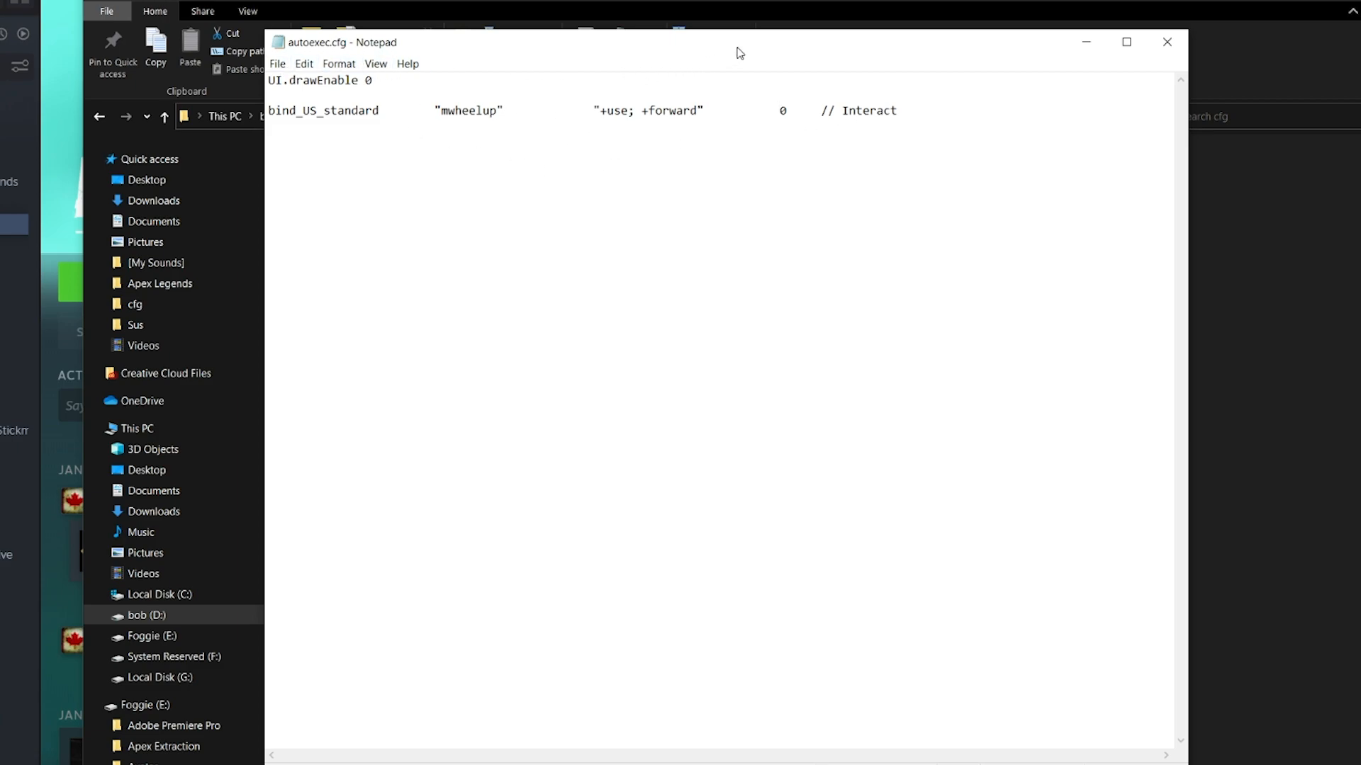
left_click(277, 63)
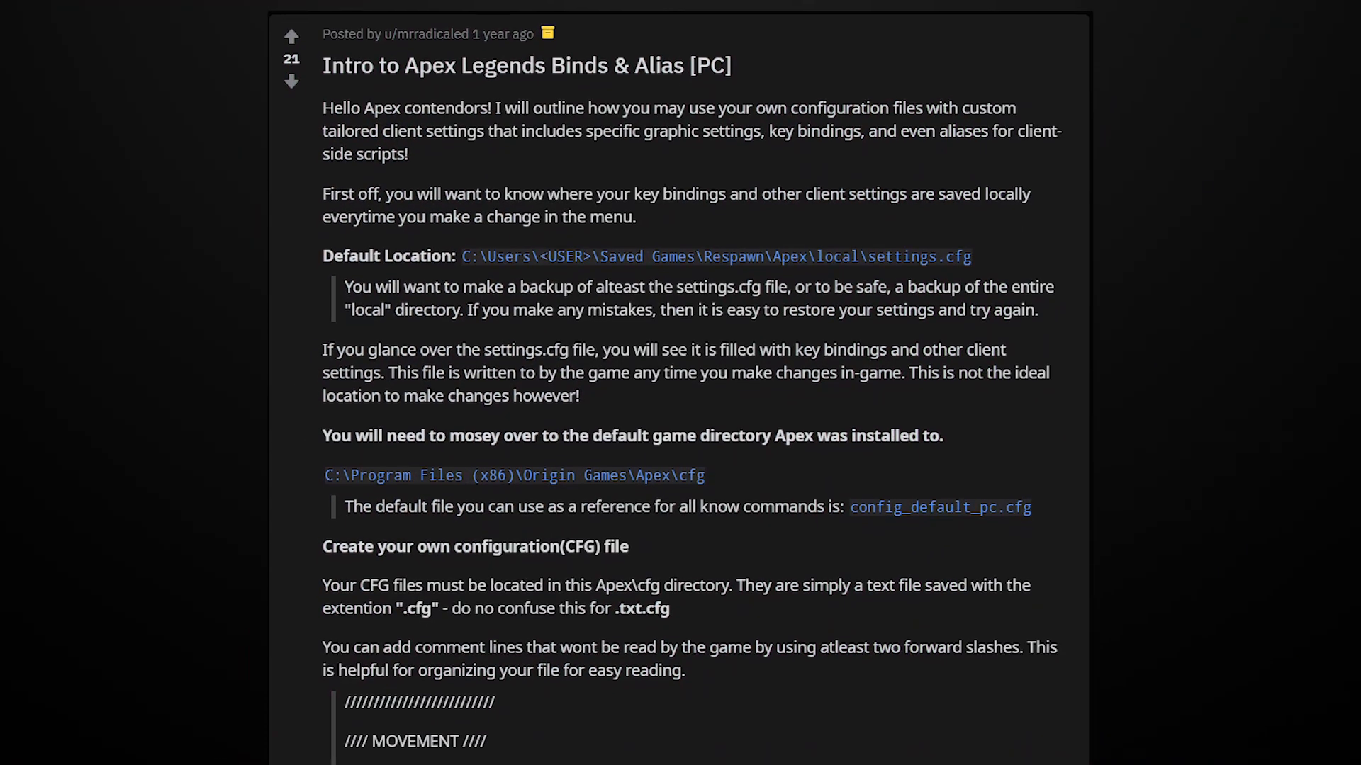
- Scroll through the Intro to Apex Legends Binds & Alias [PC] Reddit post
scroll("down", 3)
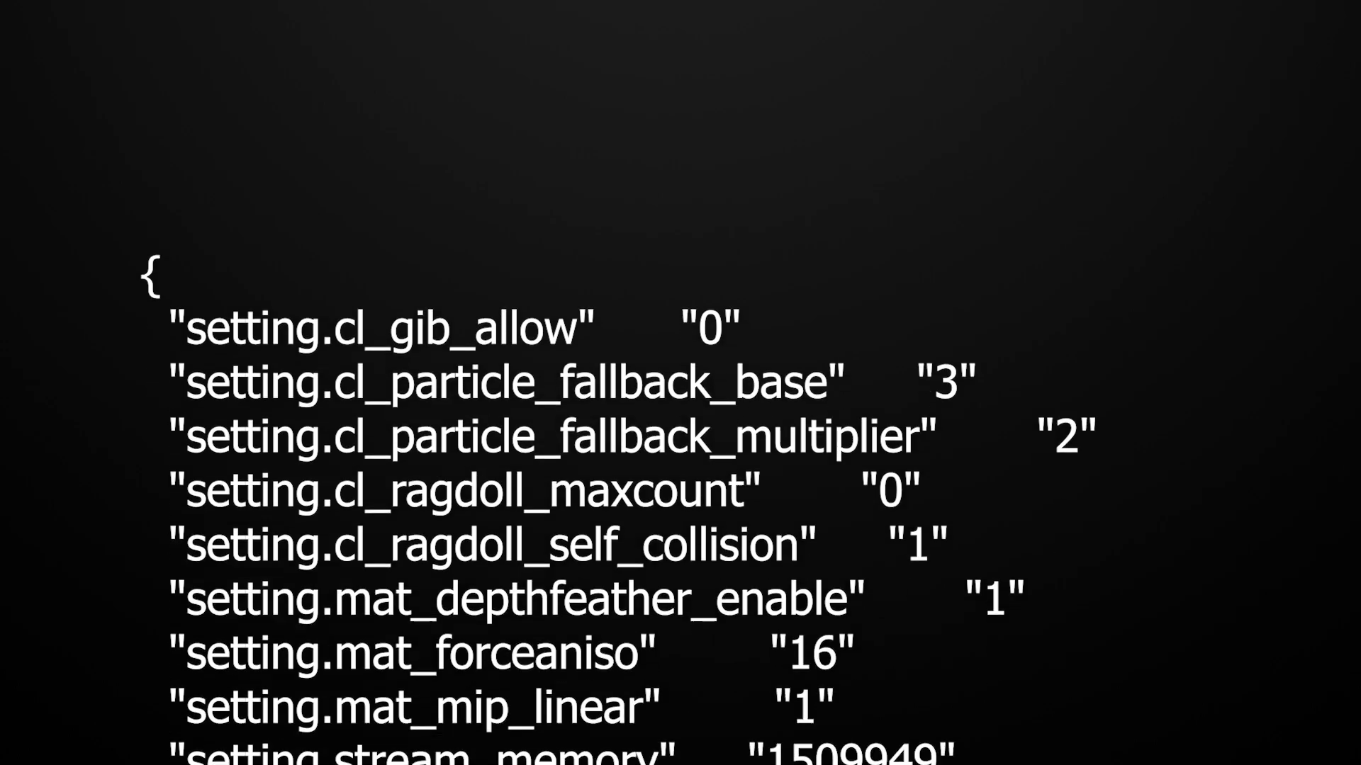
scroll("down", 3)
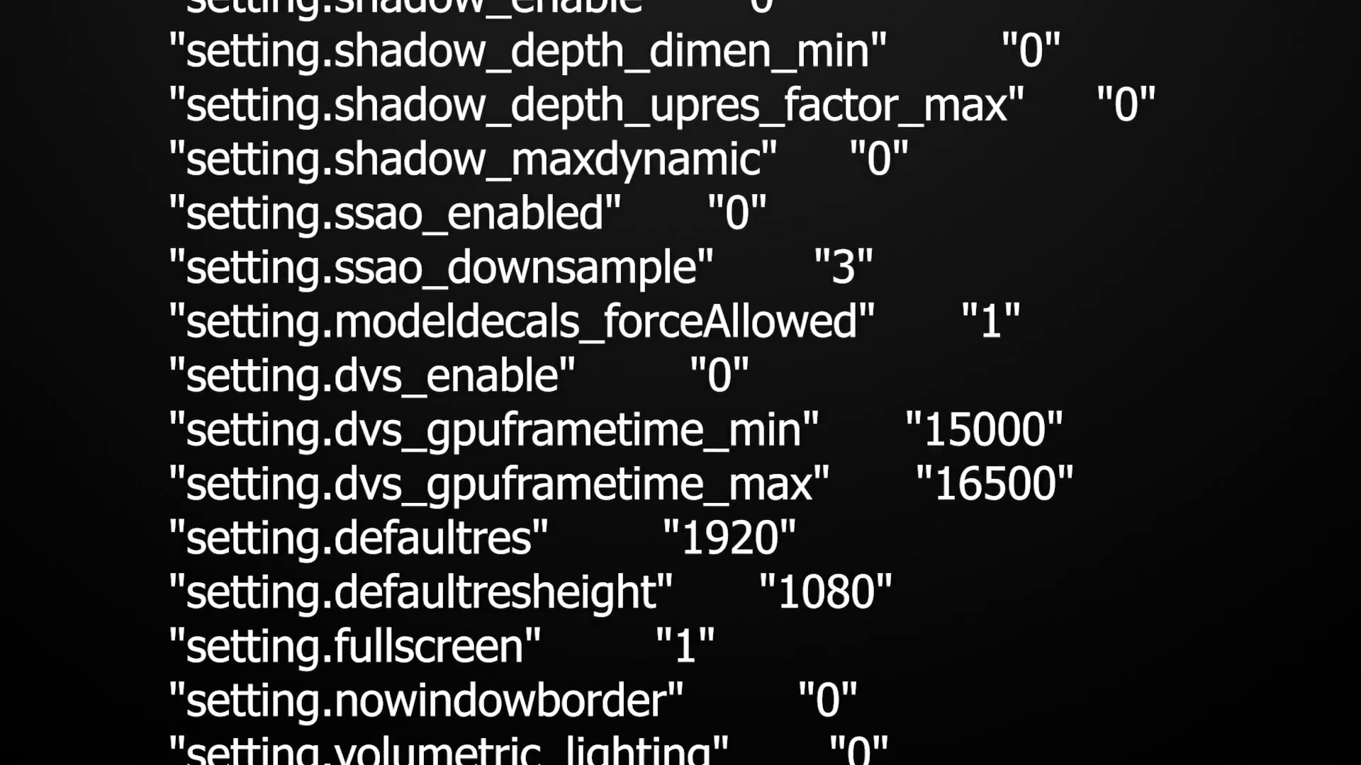
scroll("down", 3)
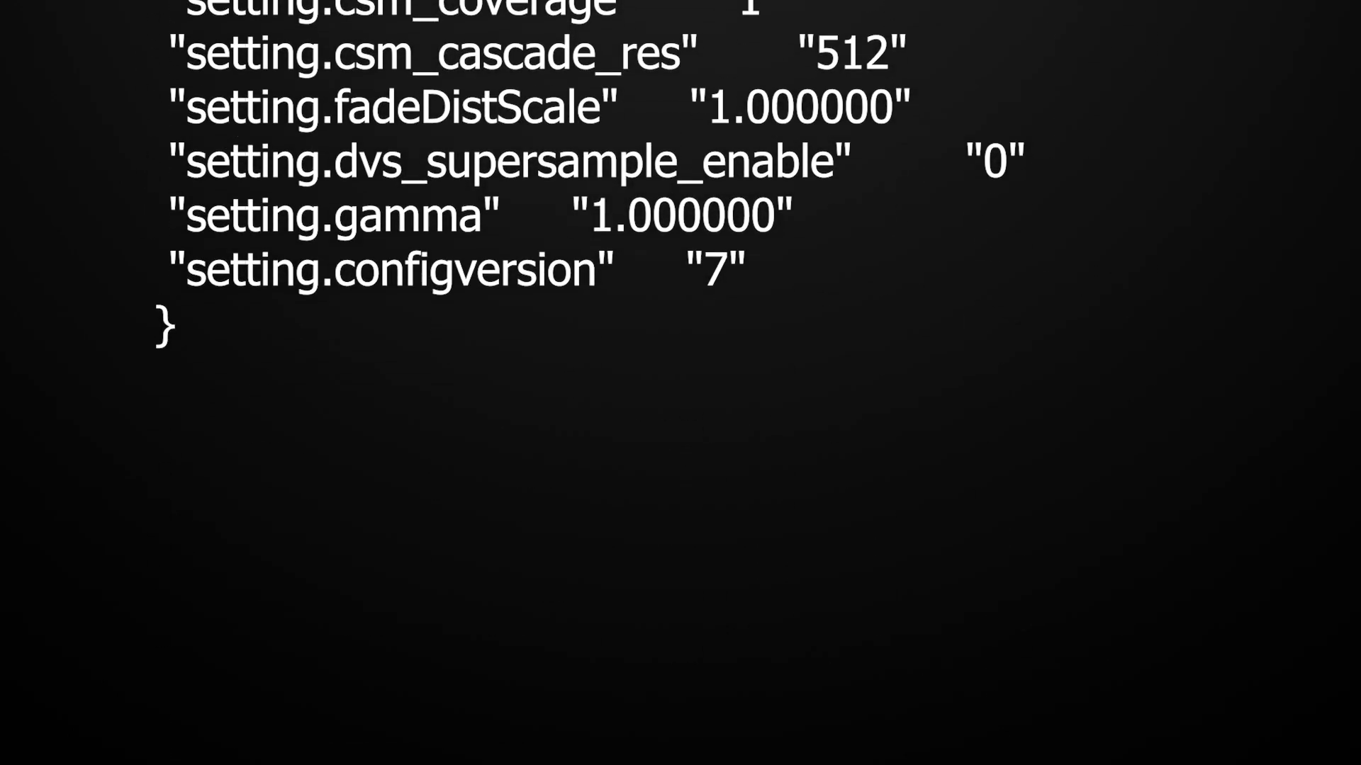